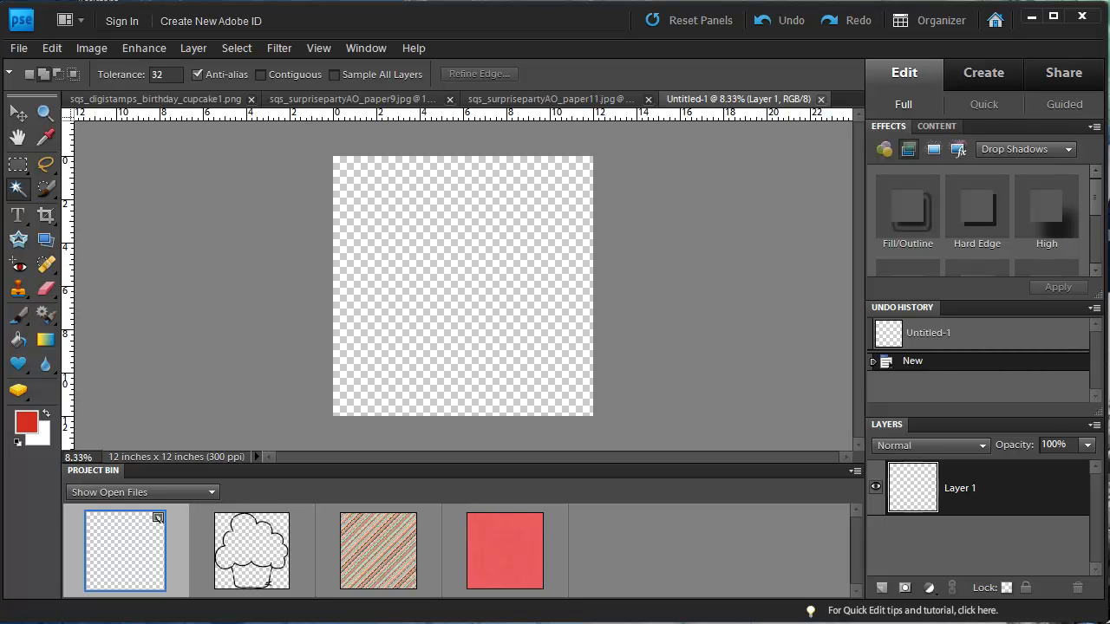
mouse_move(329, 163)
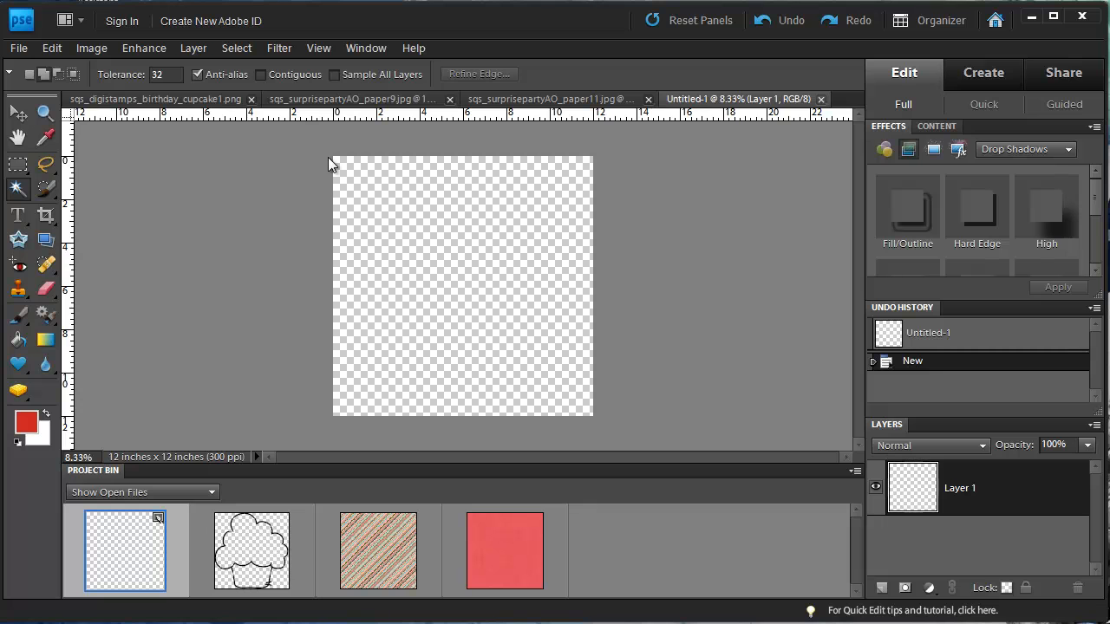
mouse_move(607, 198)
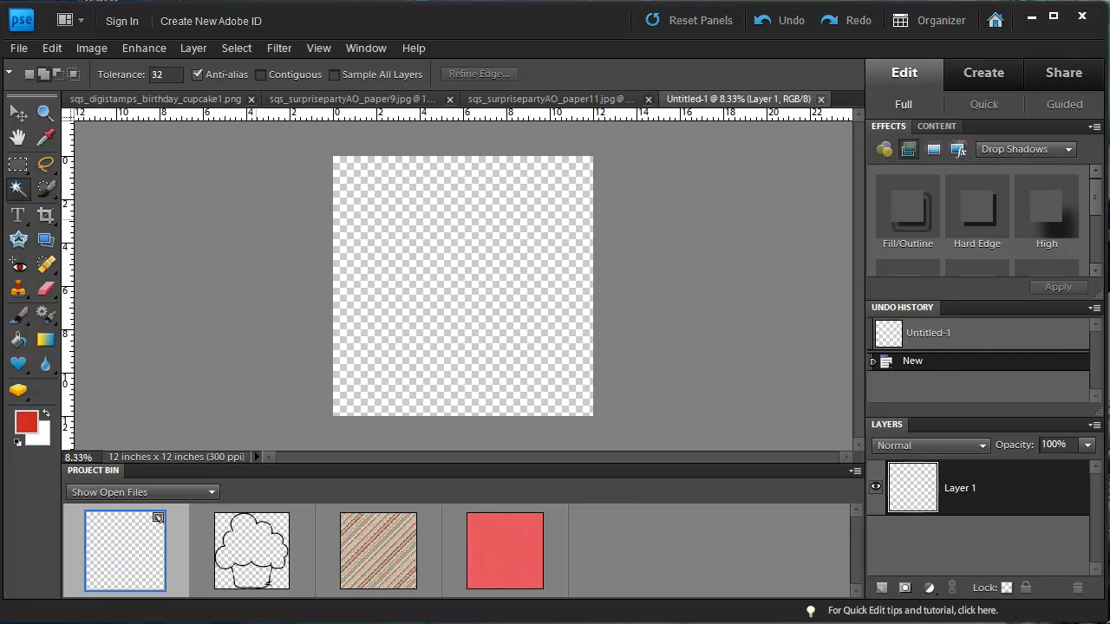
mouse_move(354, 295)
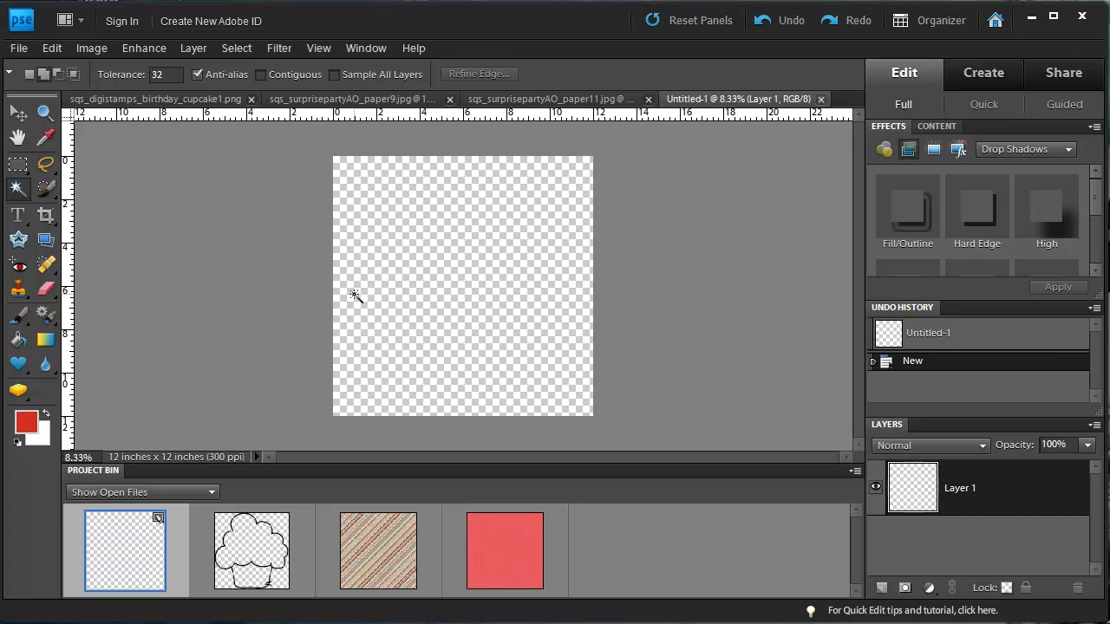
mouse_move(360, 298)
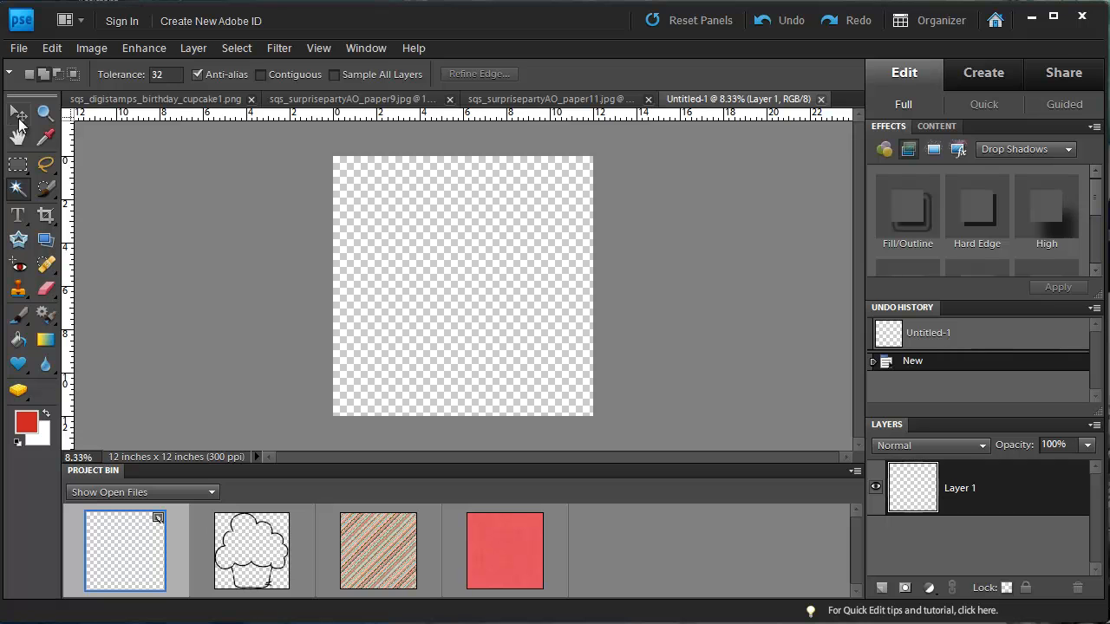
- Switch to the Move tool and bring up the cupcake stamp image from the Project Bin
left_click(17, 111)
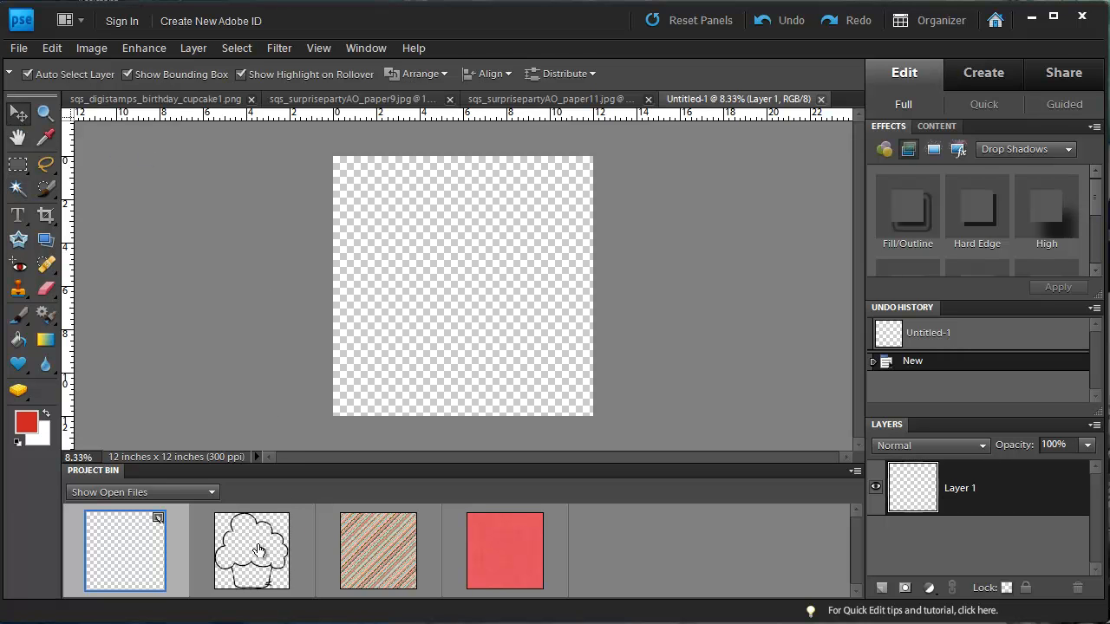
left_click(252, 551)
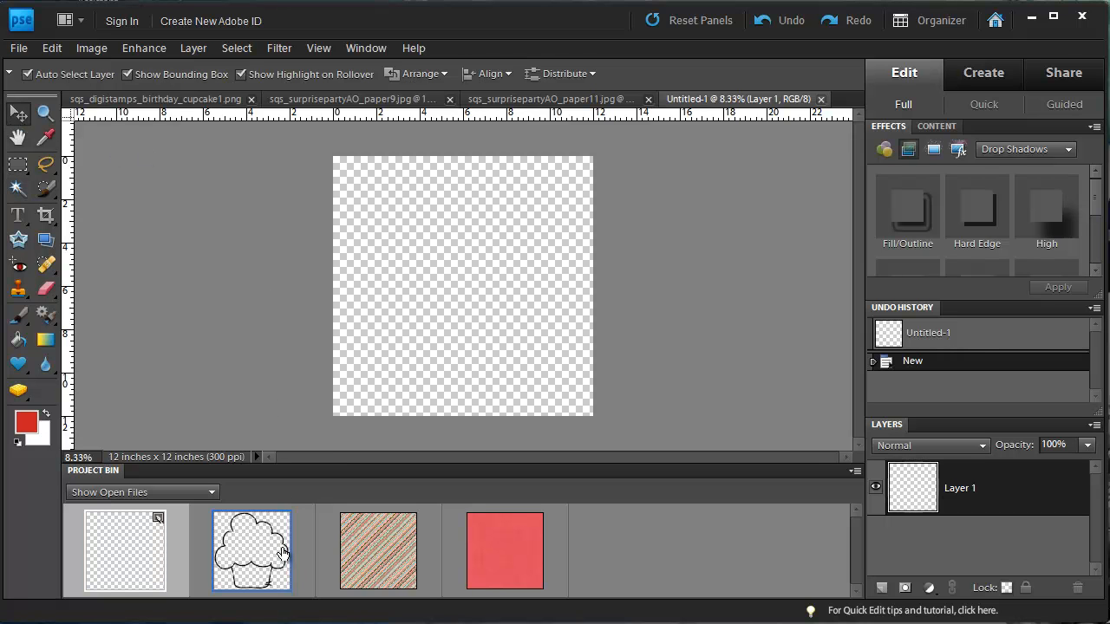
mouse_move(286, 558)
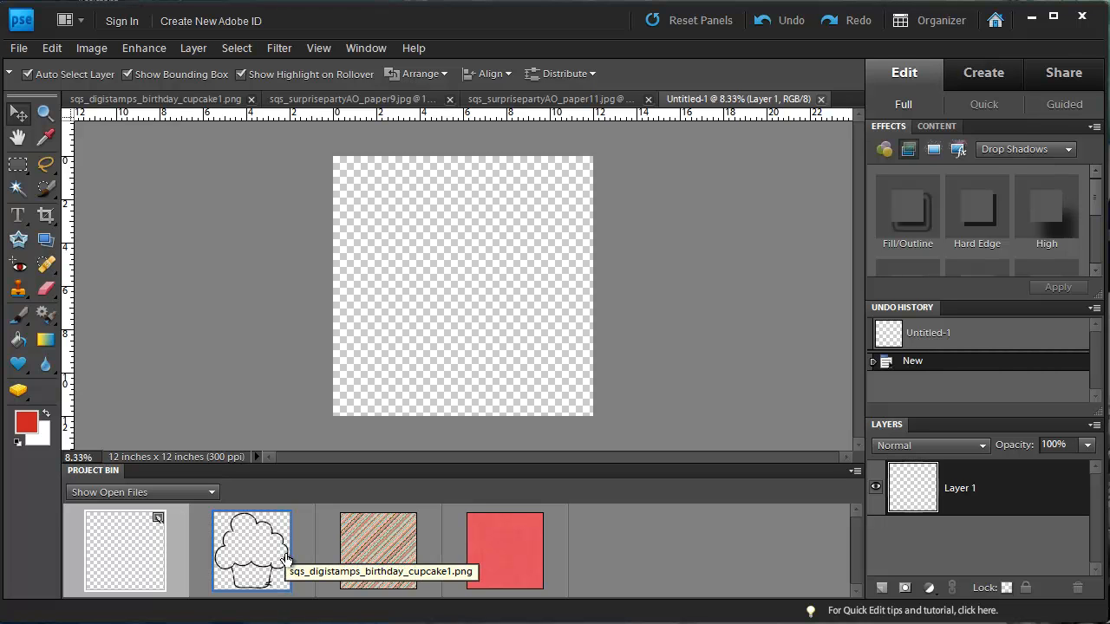
mouse_move(402, 551)
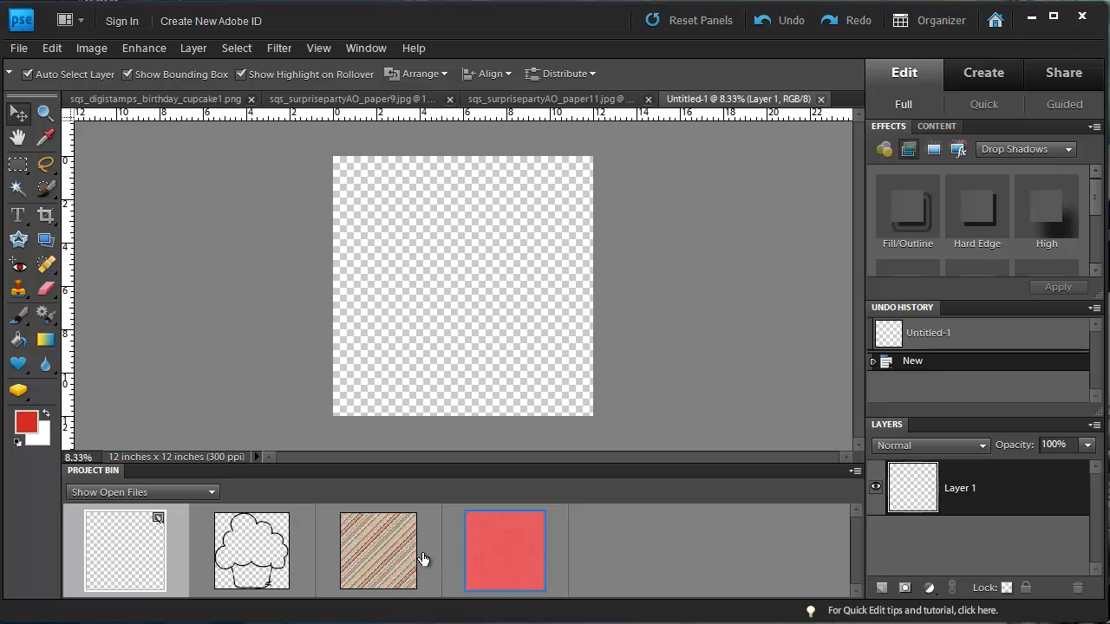
mouse_move(367, 548)
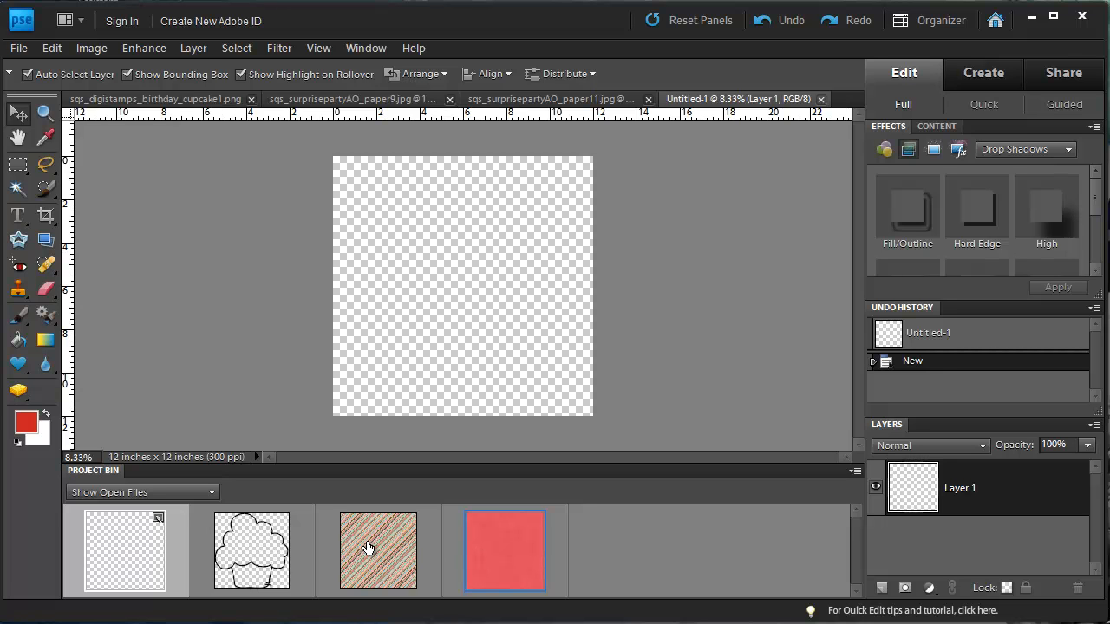
mouse_move(153, 551)
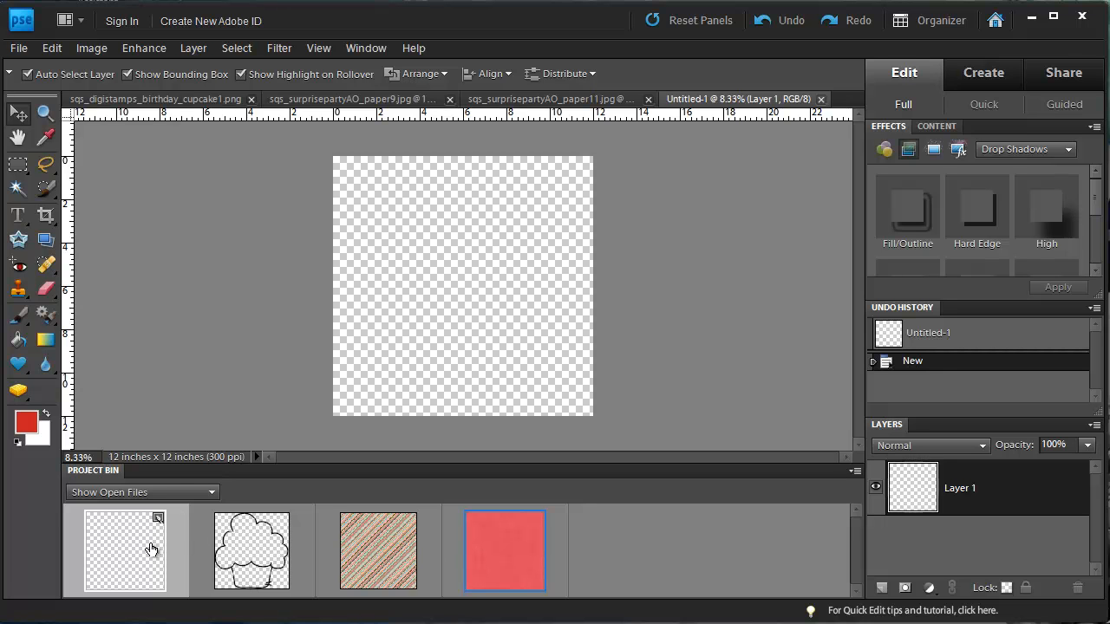
- Place the cupcake stamp as a new layer on the blank Untitled-1 document, then view the original
left_click(125, 551)
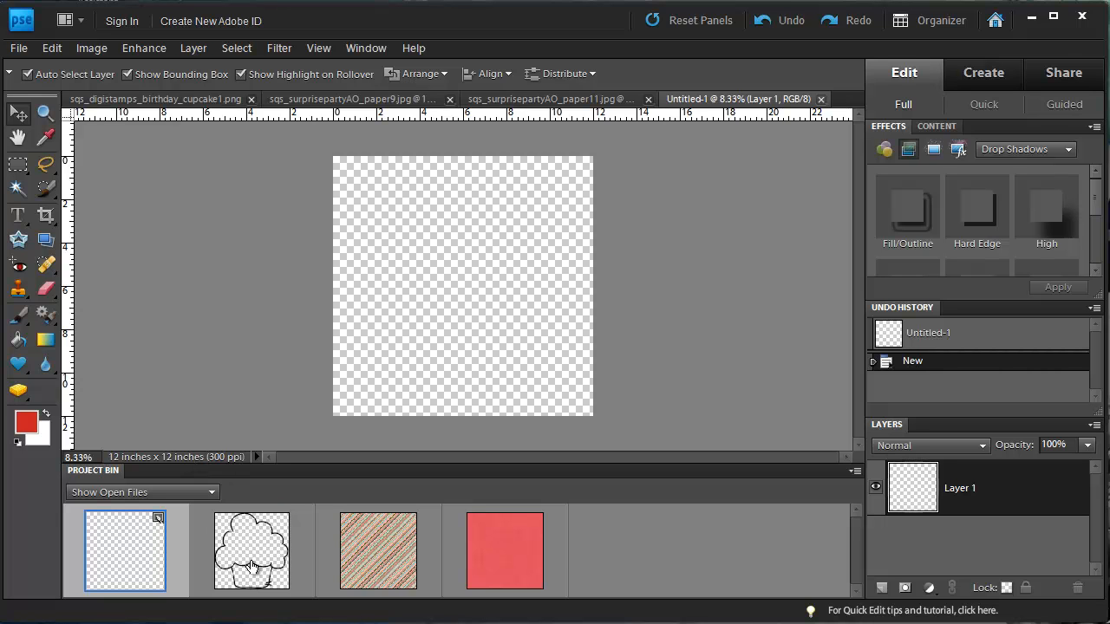
left_click(251, 551)
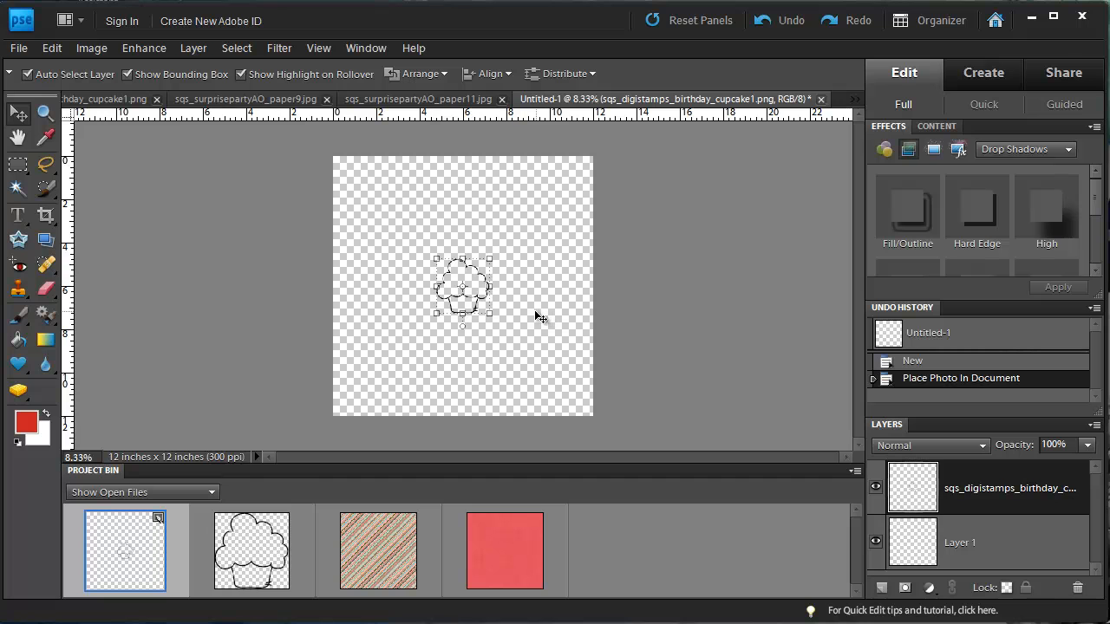
left_click(250, 551)
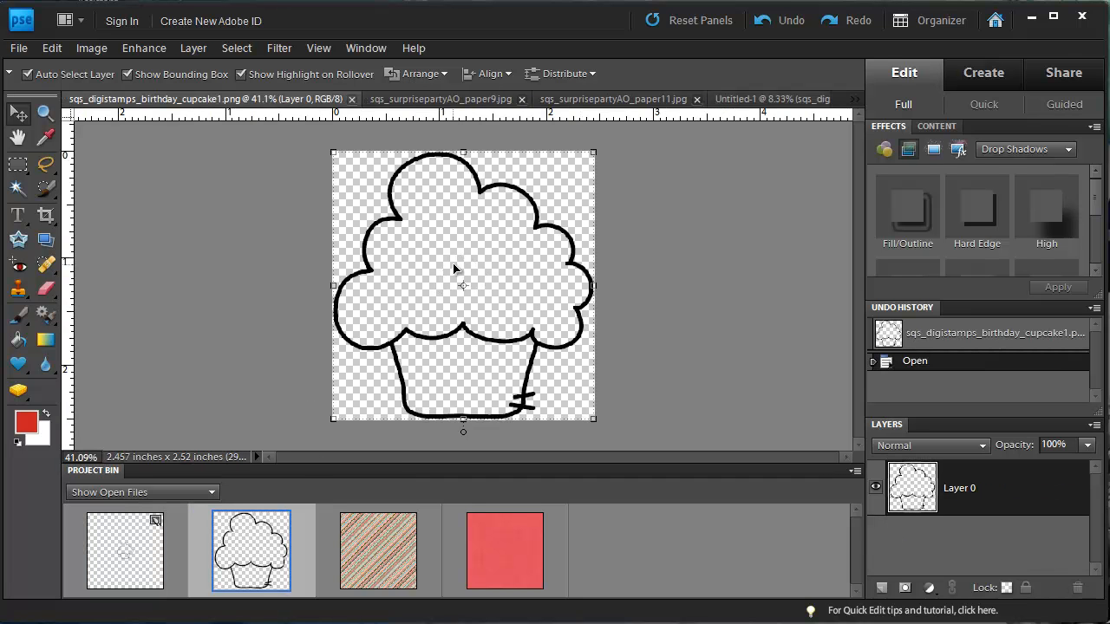
mouse_move(132, 559)
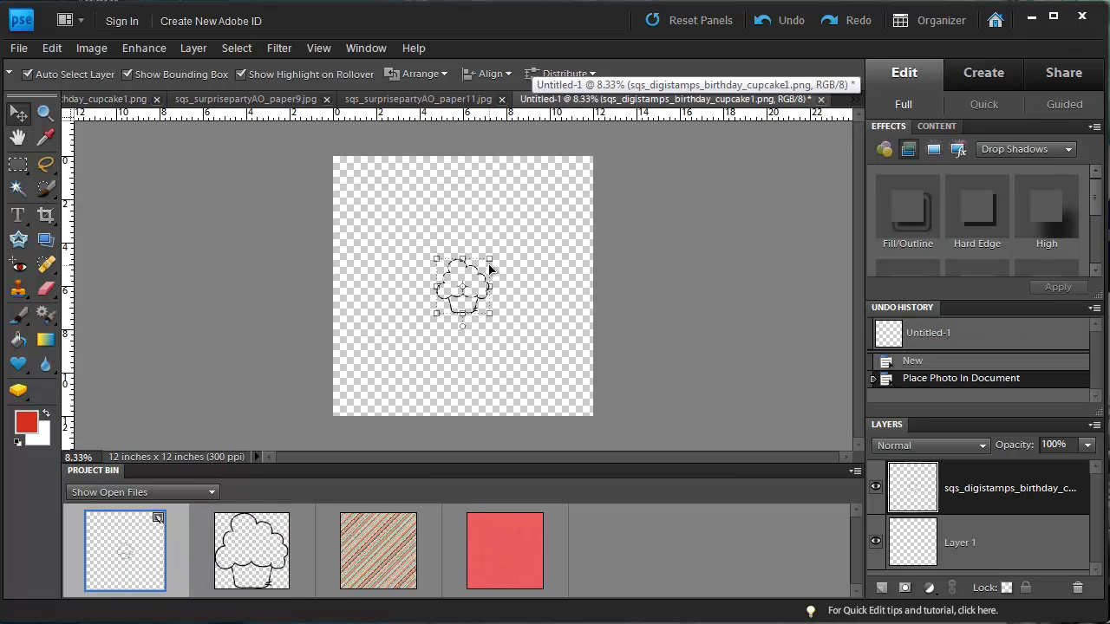
mouse_move(610, 333)
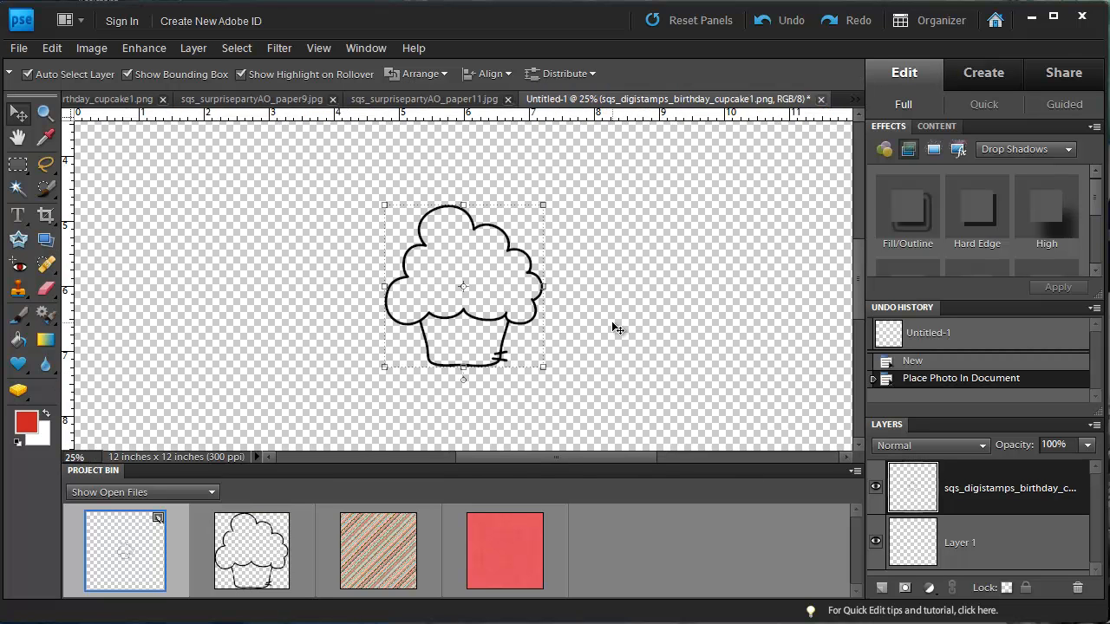
mouse_move(626, 371)
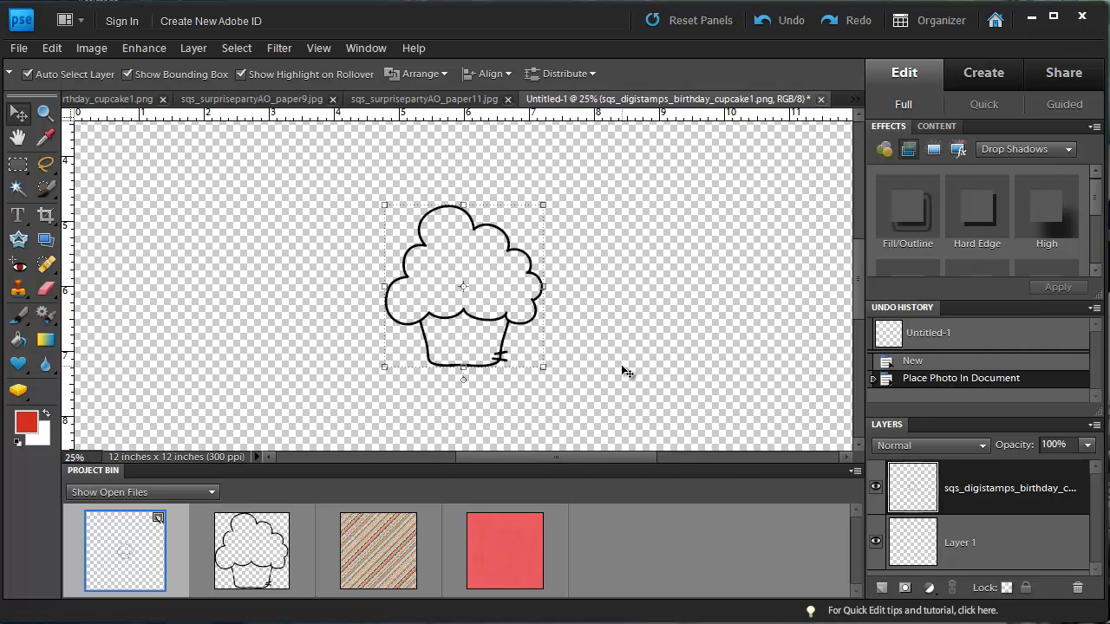
mouse_move(600, 321)
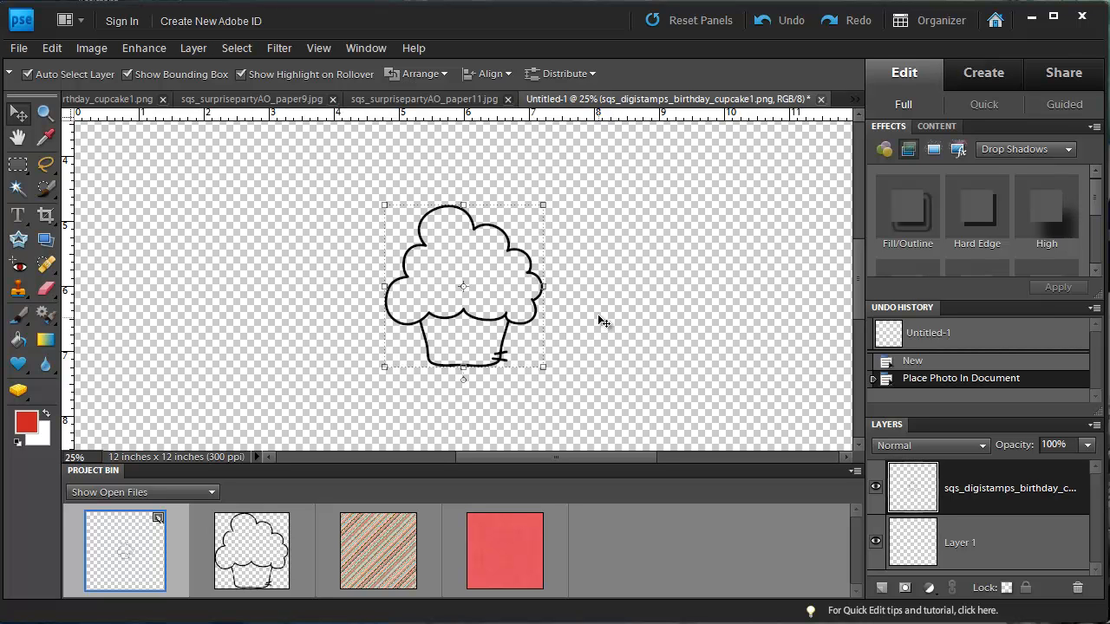
mouse_move(645, 305)
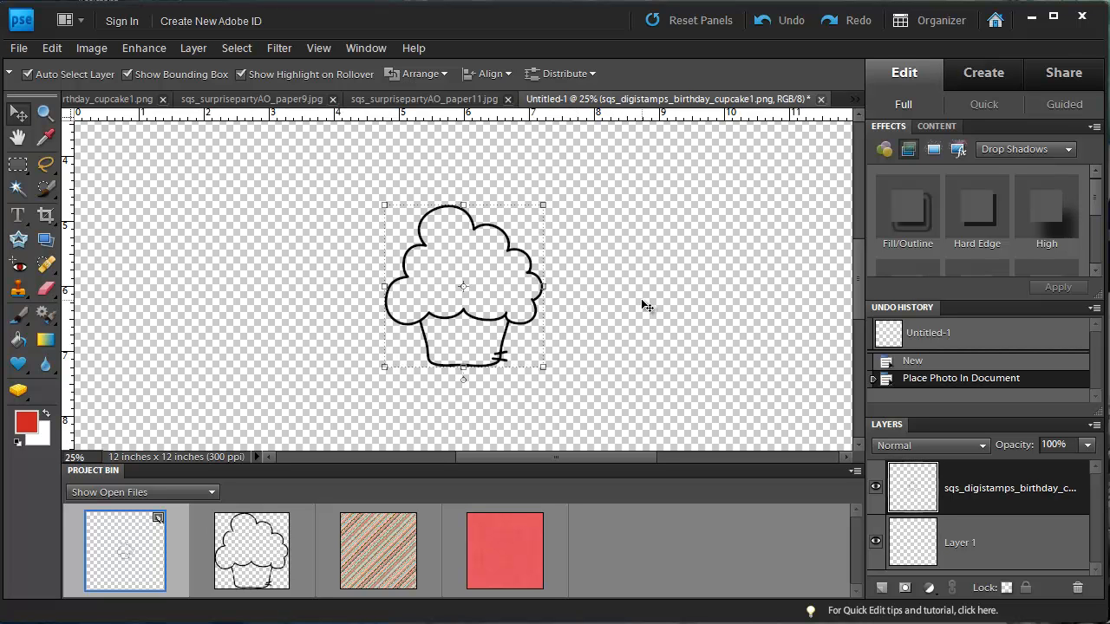
mouse_move(662, 364)
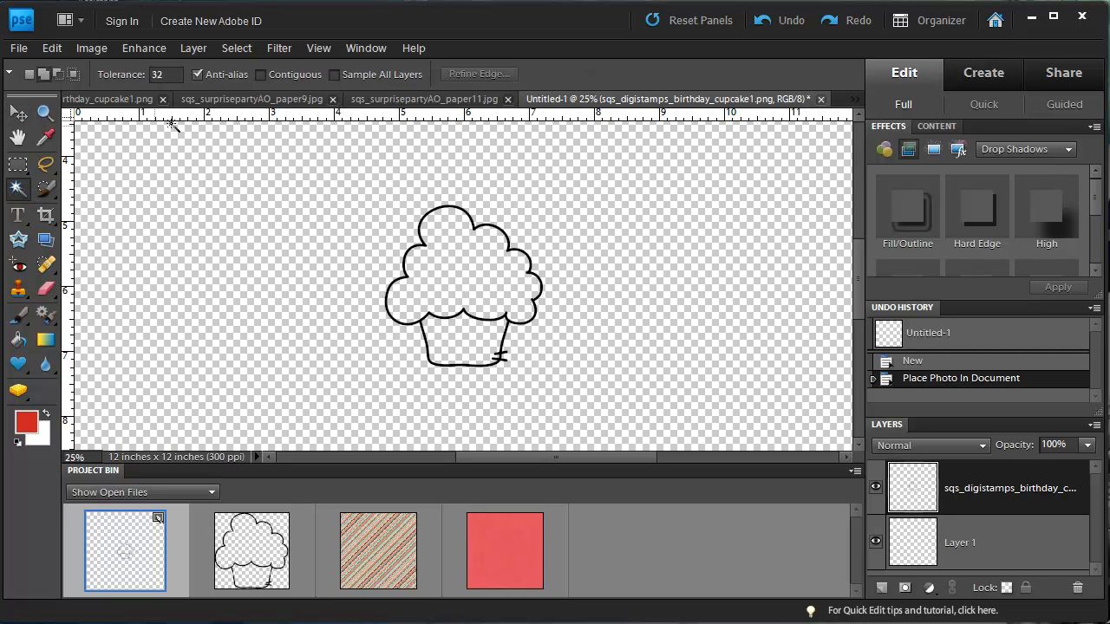
- Magic Wand the area inside the cupcake outline with Contiguous on, reaching Select > Modify
left_click(260, 74)
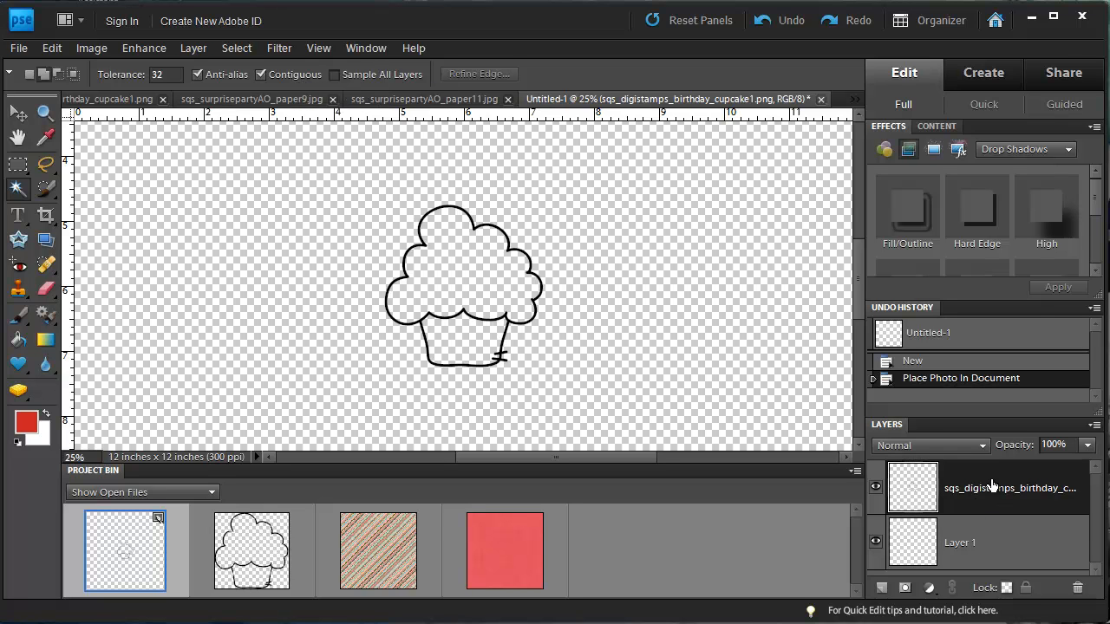
mouse_move(465, 263)
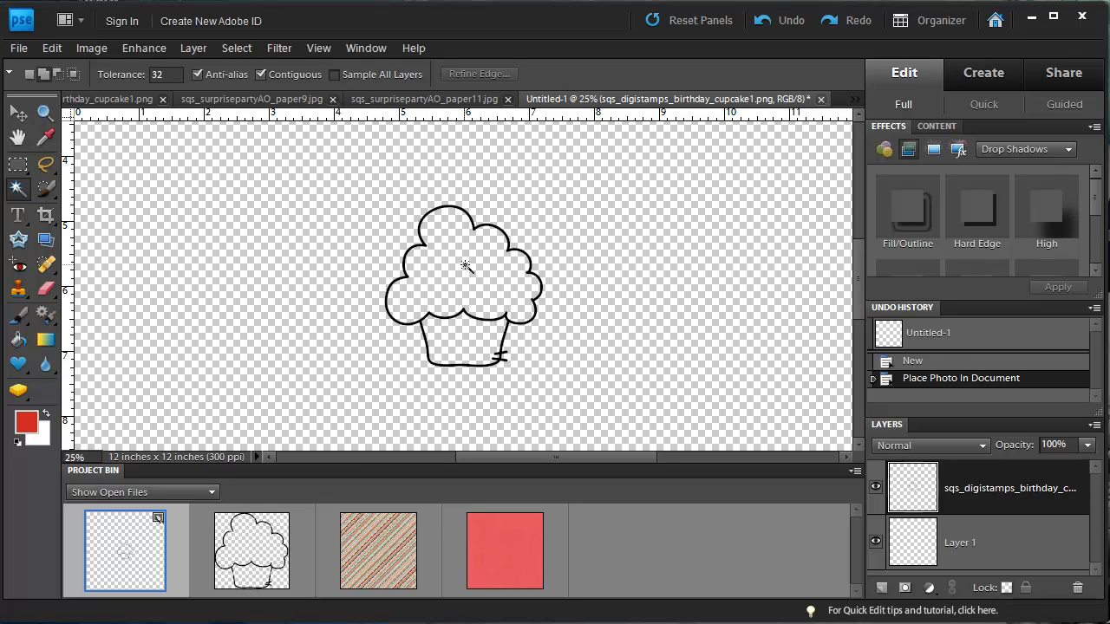
left_click(465, 304)
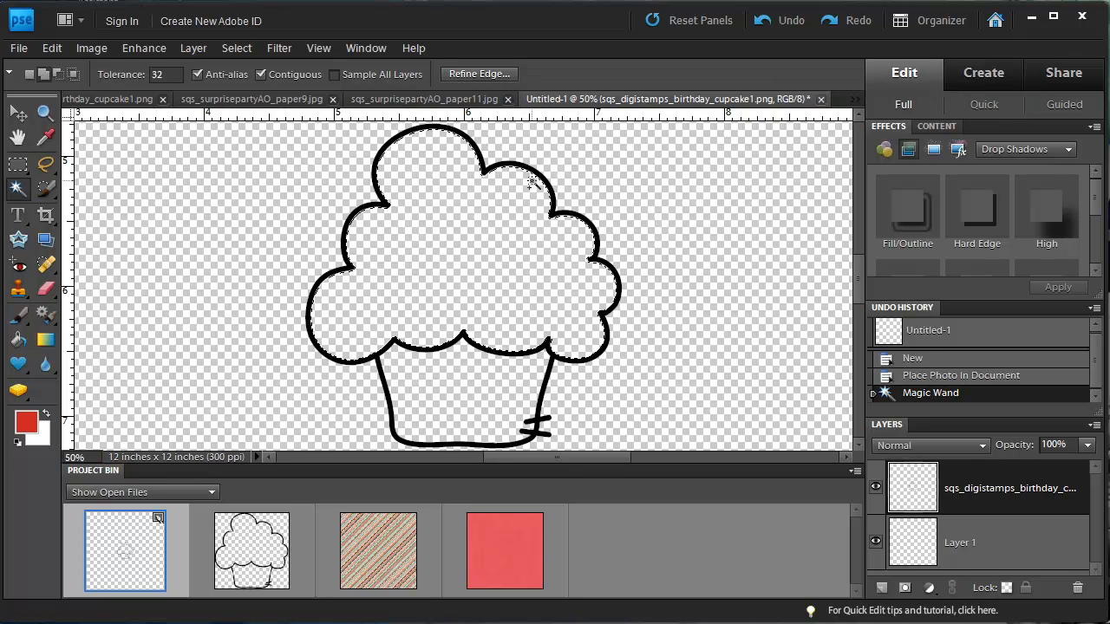
left_click(236, 49)
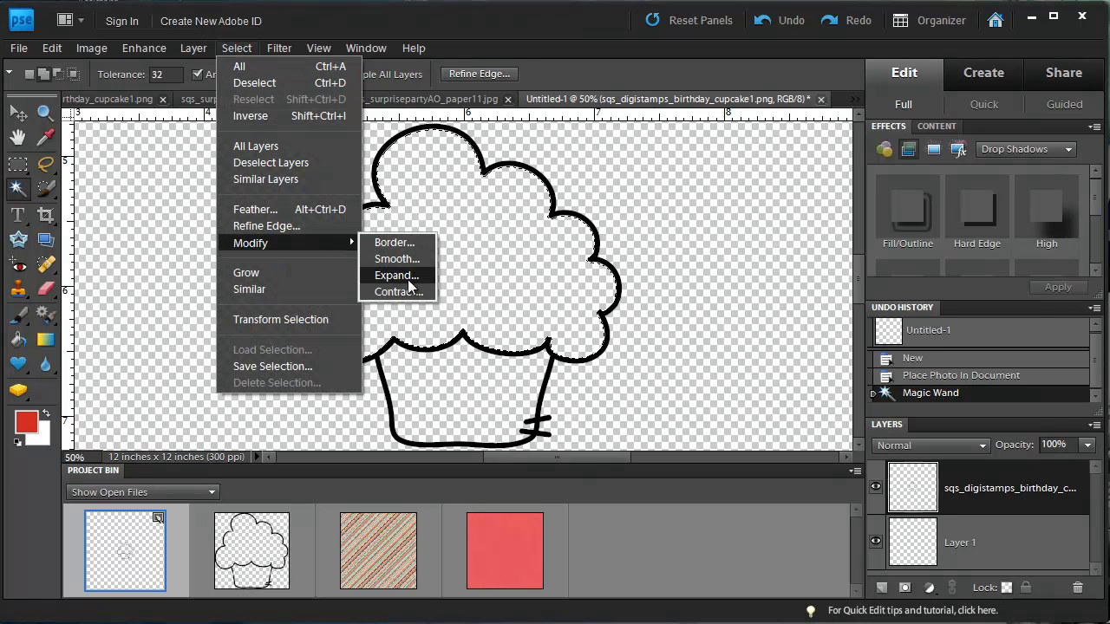
- Expand the frosting selection, fill it red on a new layer, then deselect
left_click(395, 274)
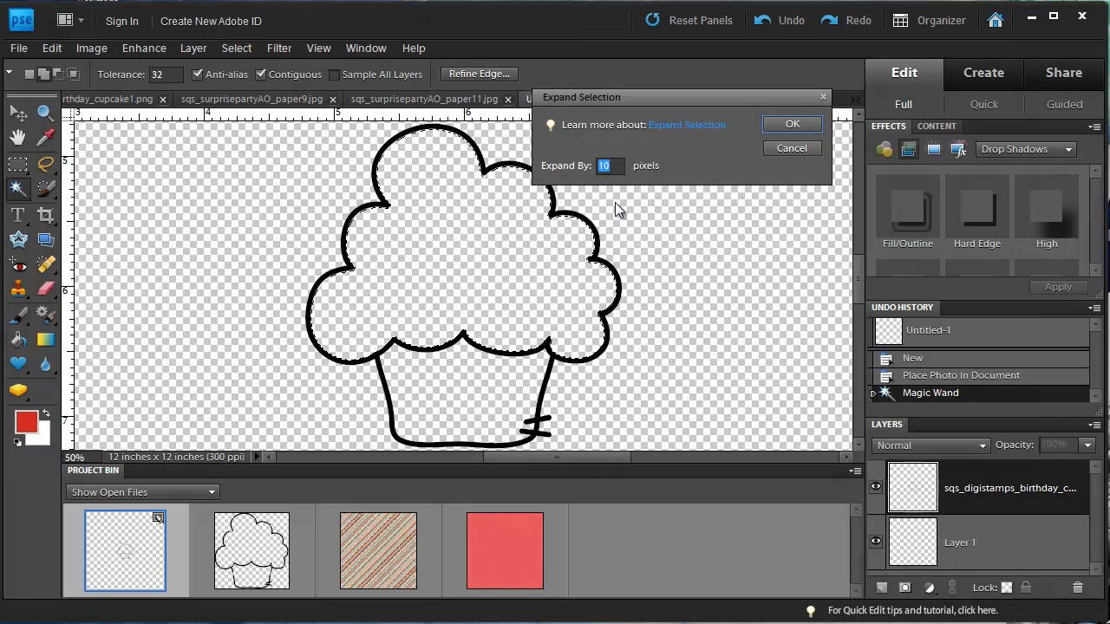
left_click(790, 124)
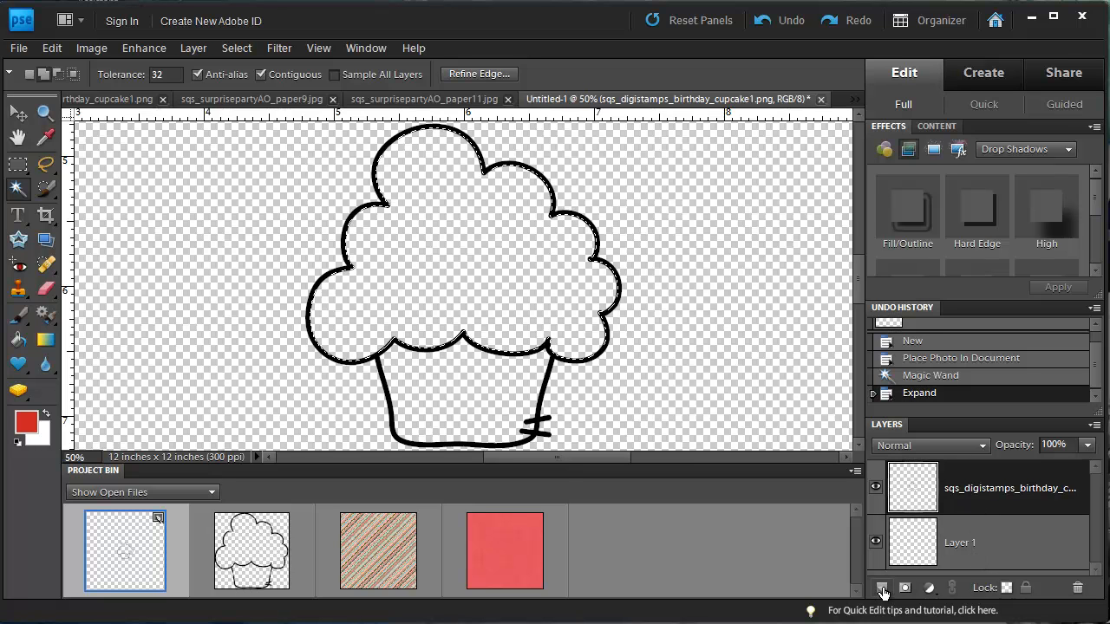
left_click(882, 588)
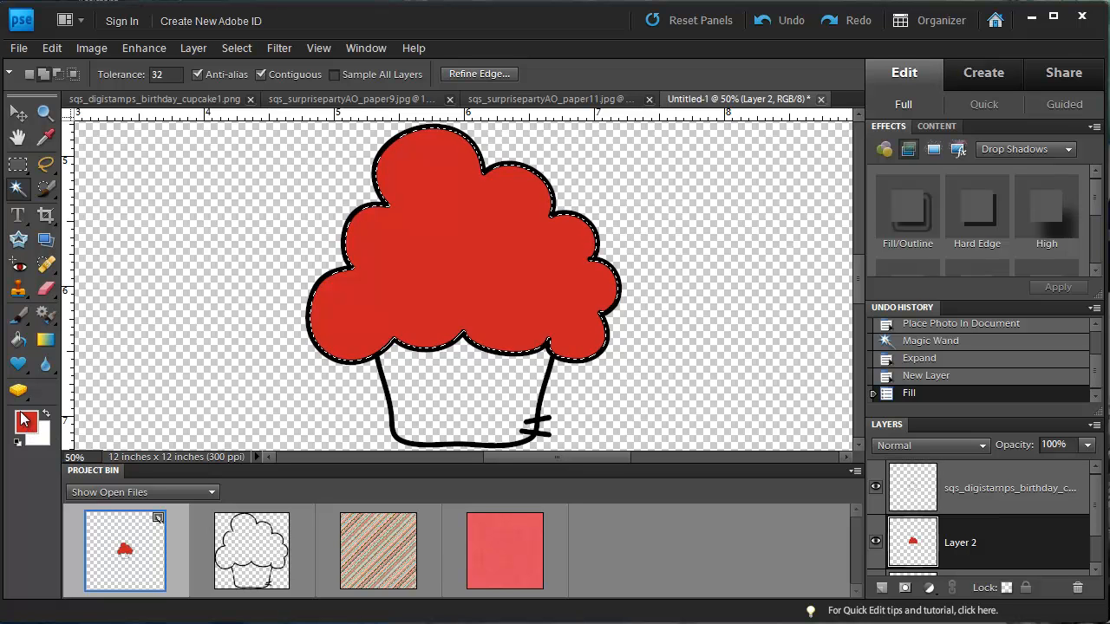
left_click(658, 239)
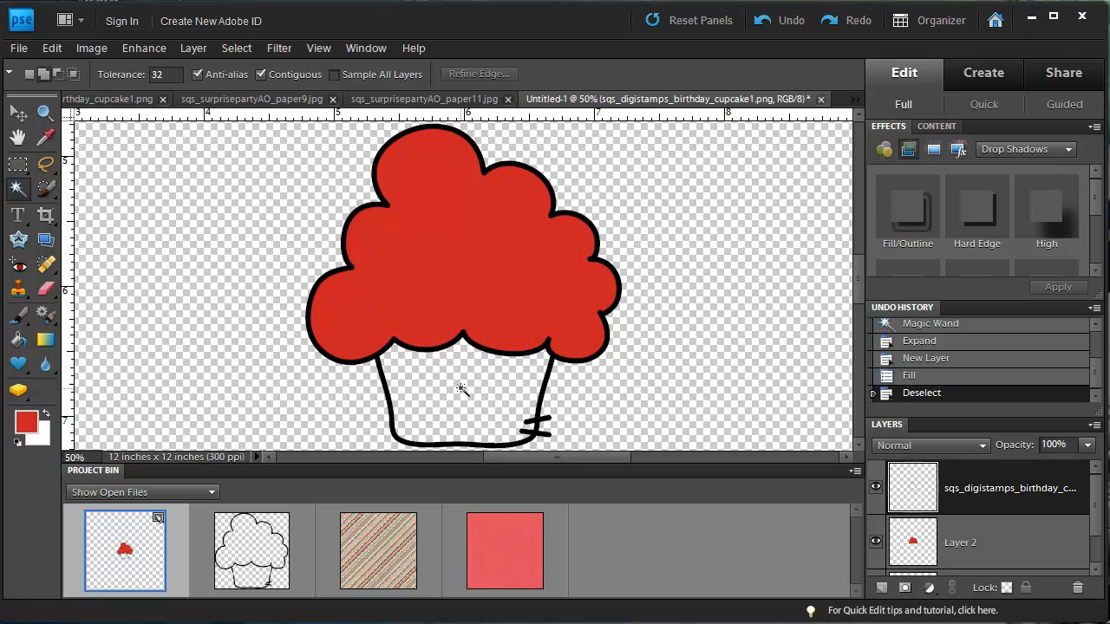
- Magic Wand the wrapper area and add a new layer for its red fill
left_click(461, 390)
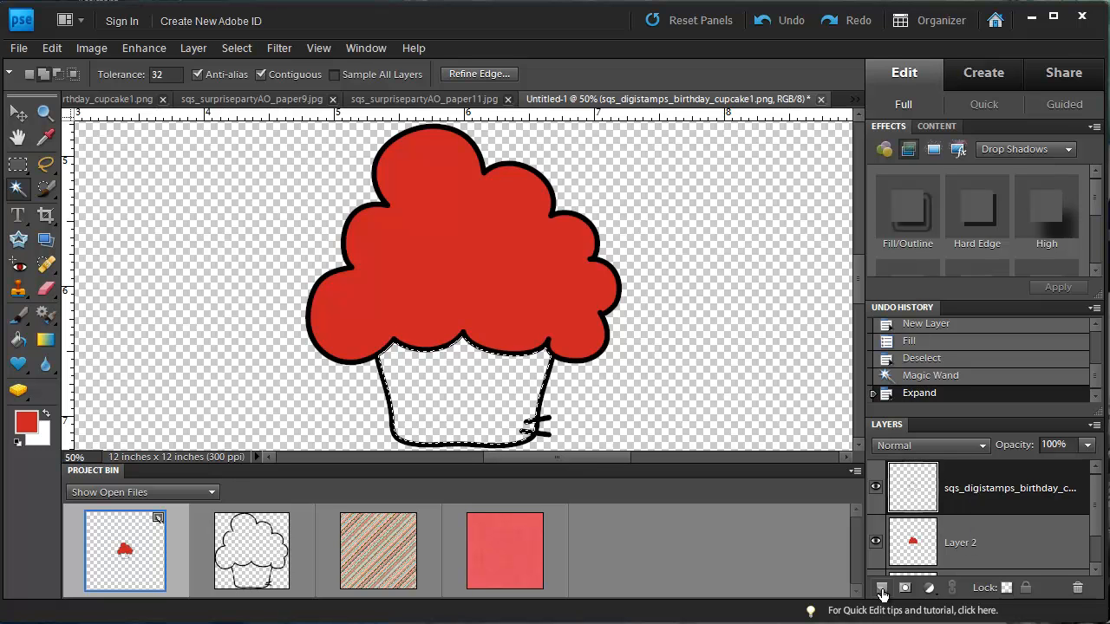
left_click(878, 588)
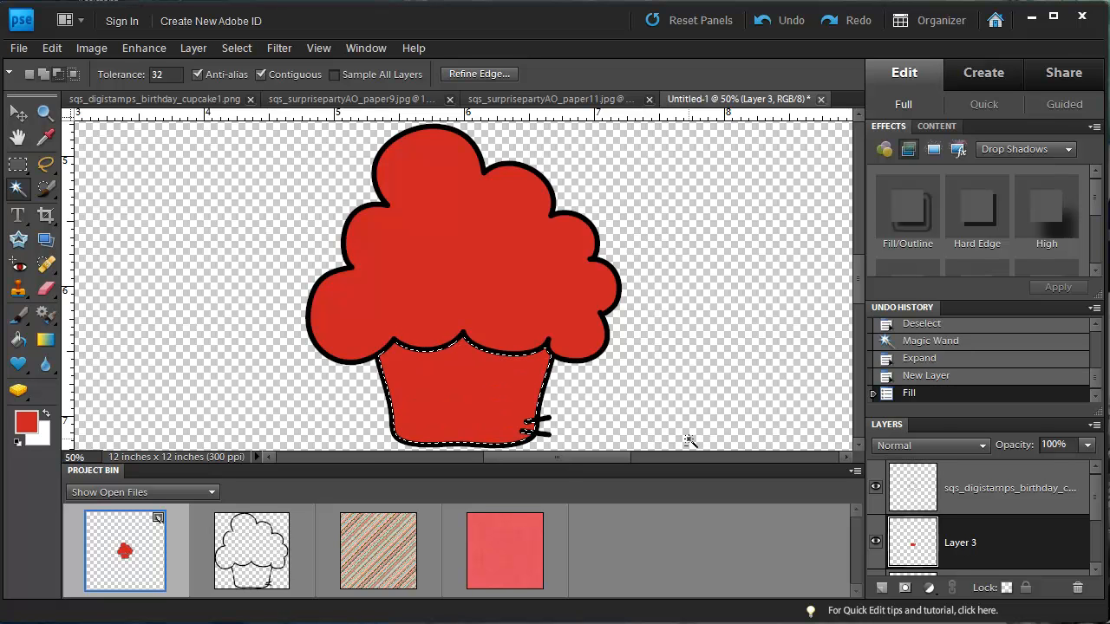
mouse_move(661, 406)
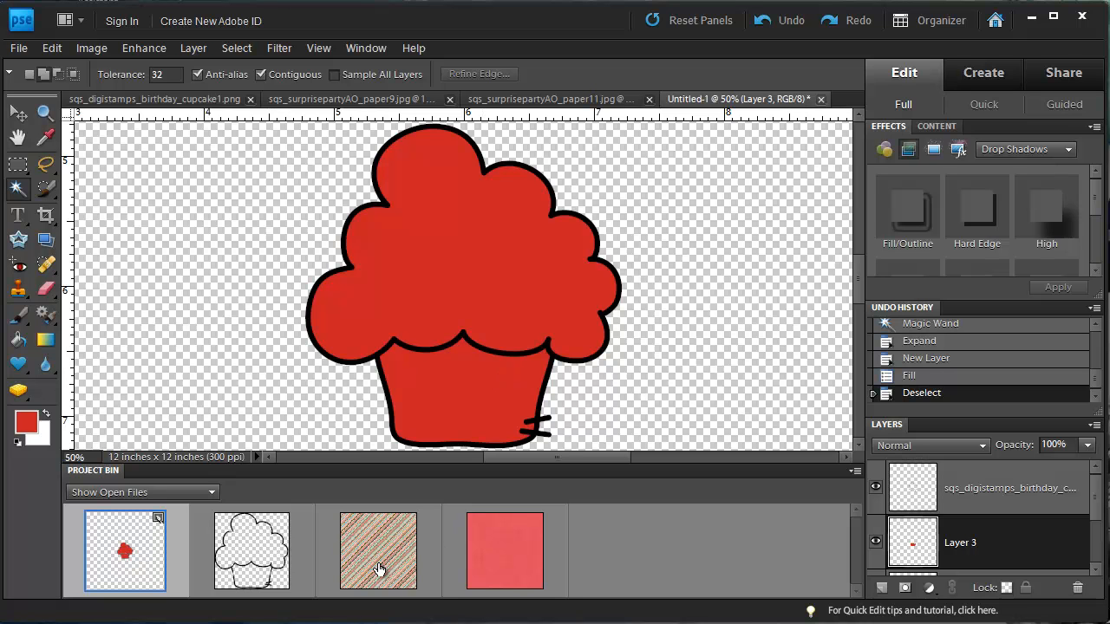
- Bring the striped paper into the document and clip it to the red wrapper shape
left_click(377, 551)
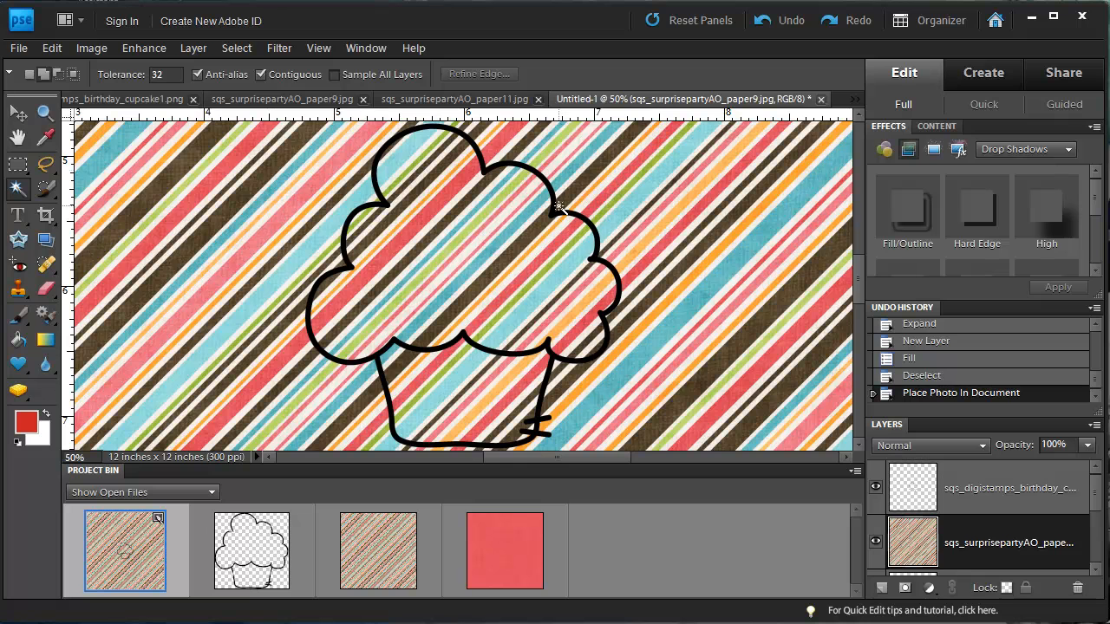
left_click(13, 111)
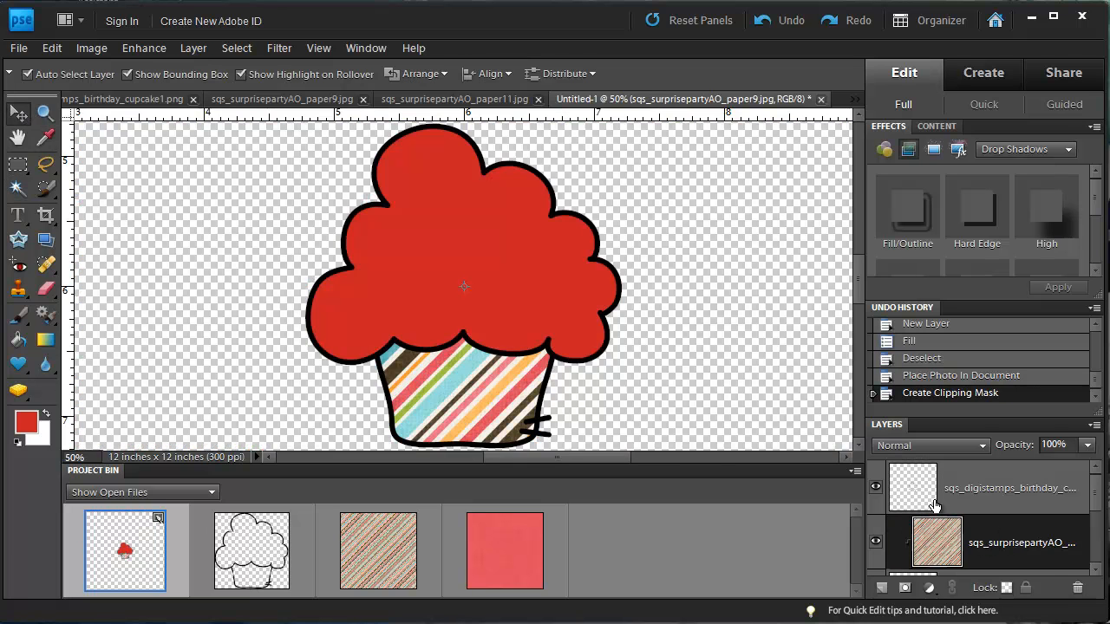
mouse_move(517, 409)
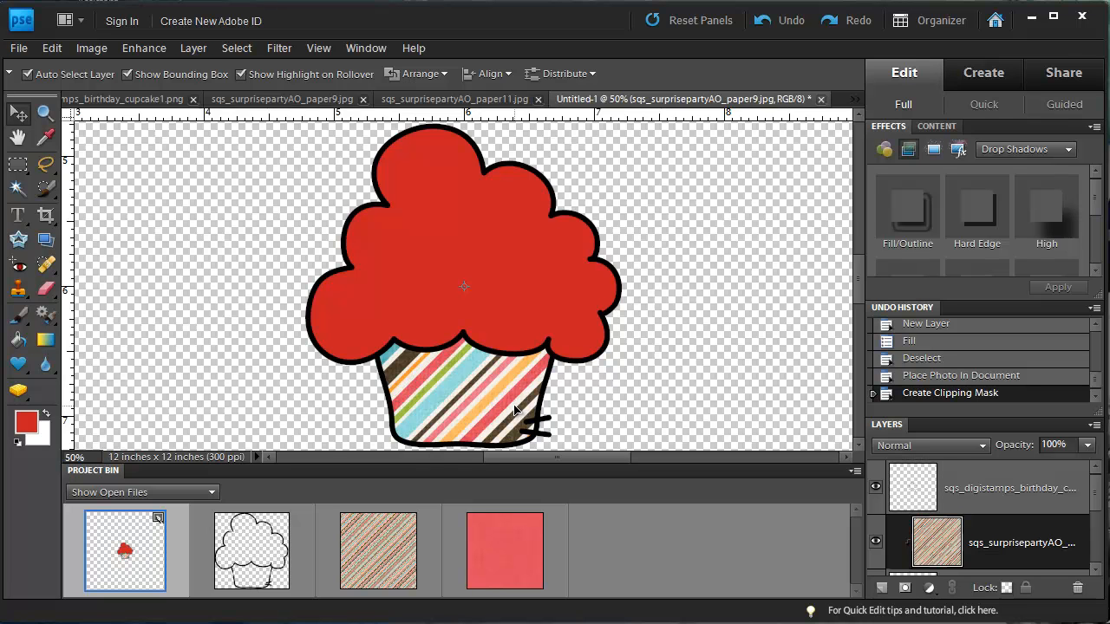
mouse_move(524, 422)
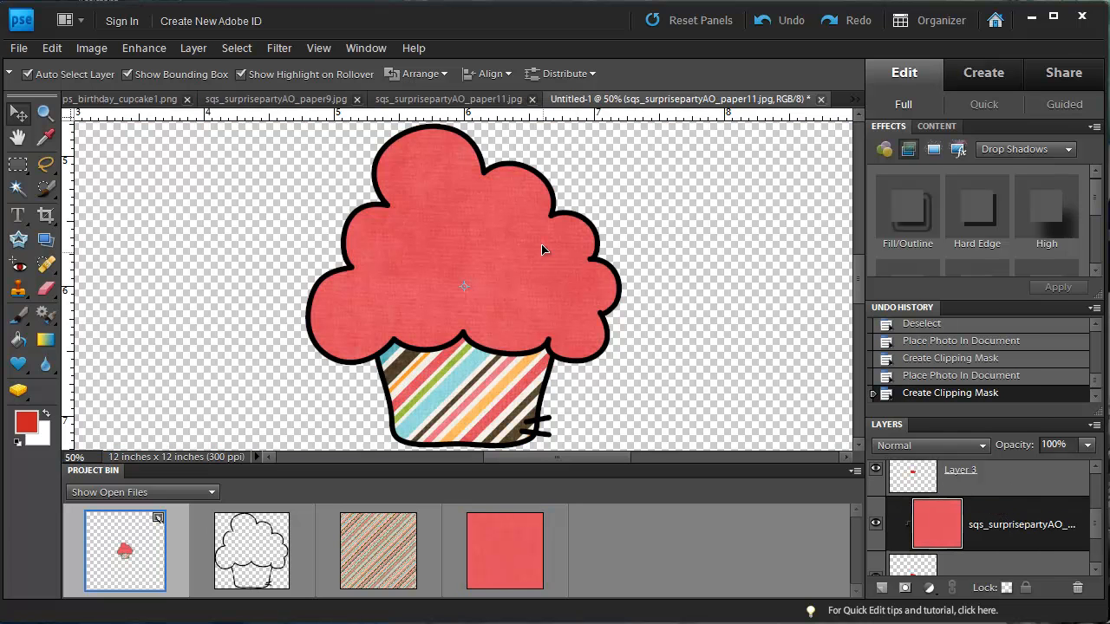
mouse_move(597, 281)
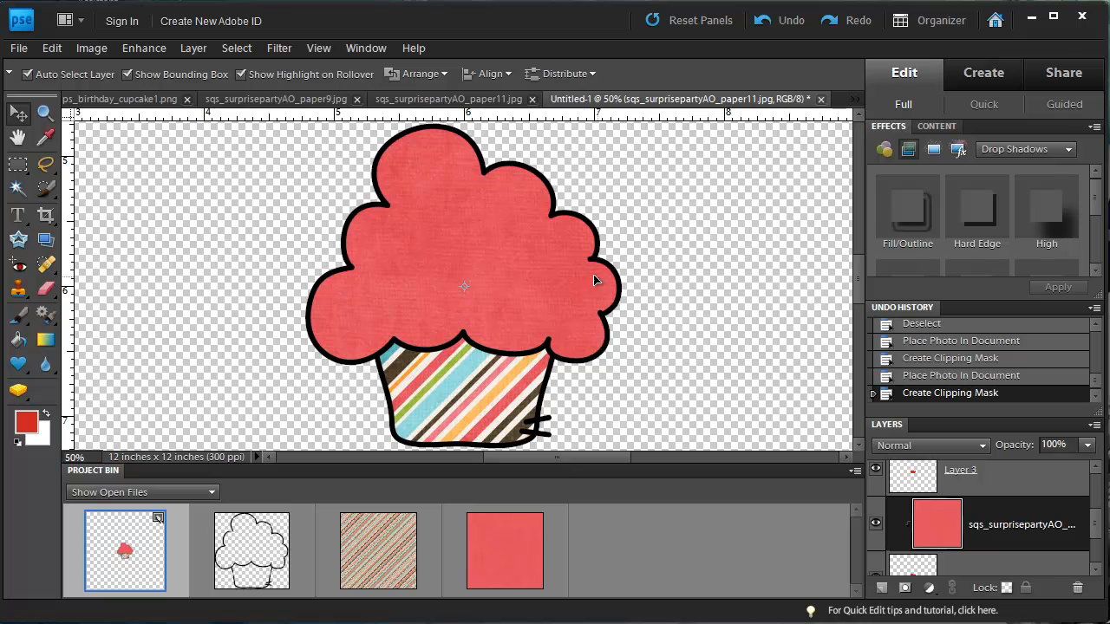
mouse_move(724, 243)
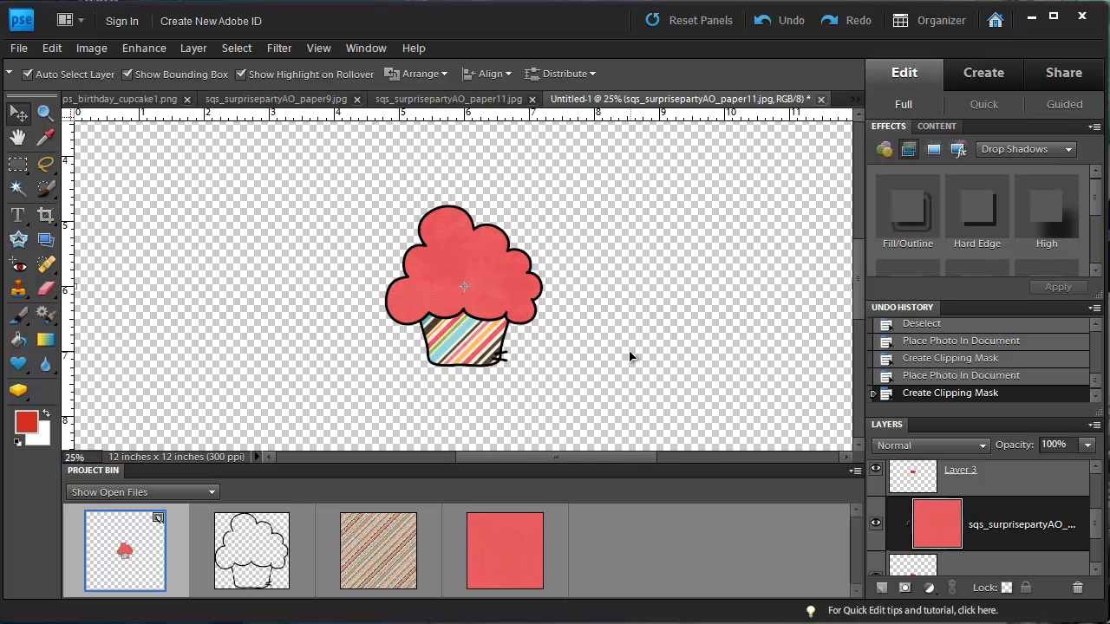
mouse_move(475, 243)
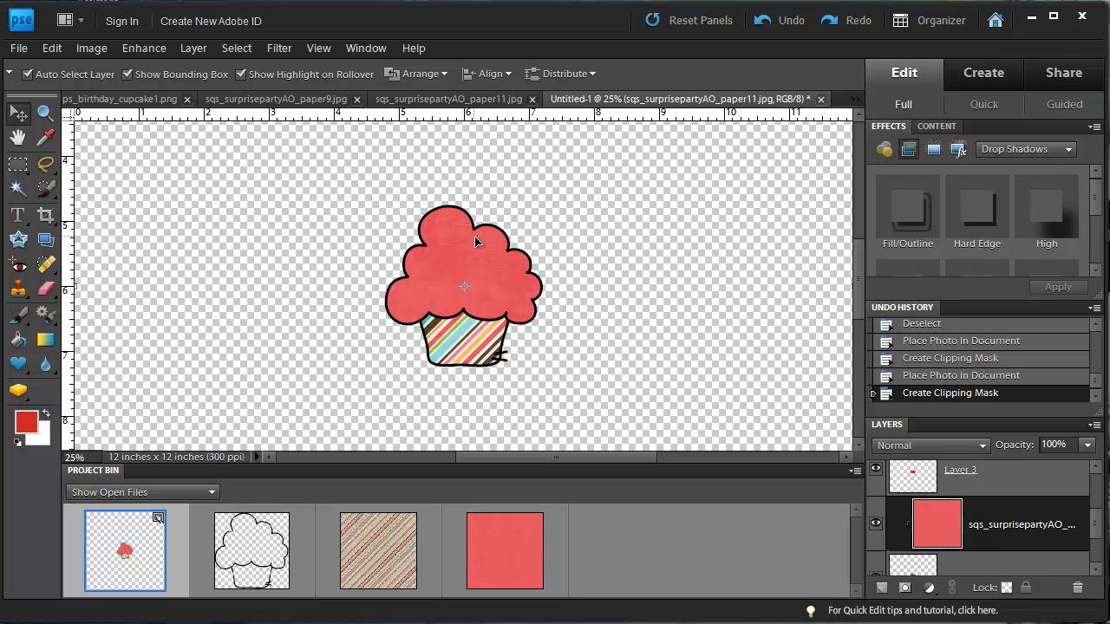
mouse_move(499, 256)
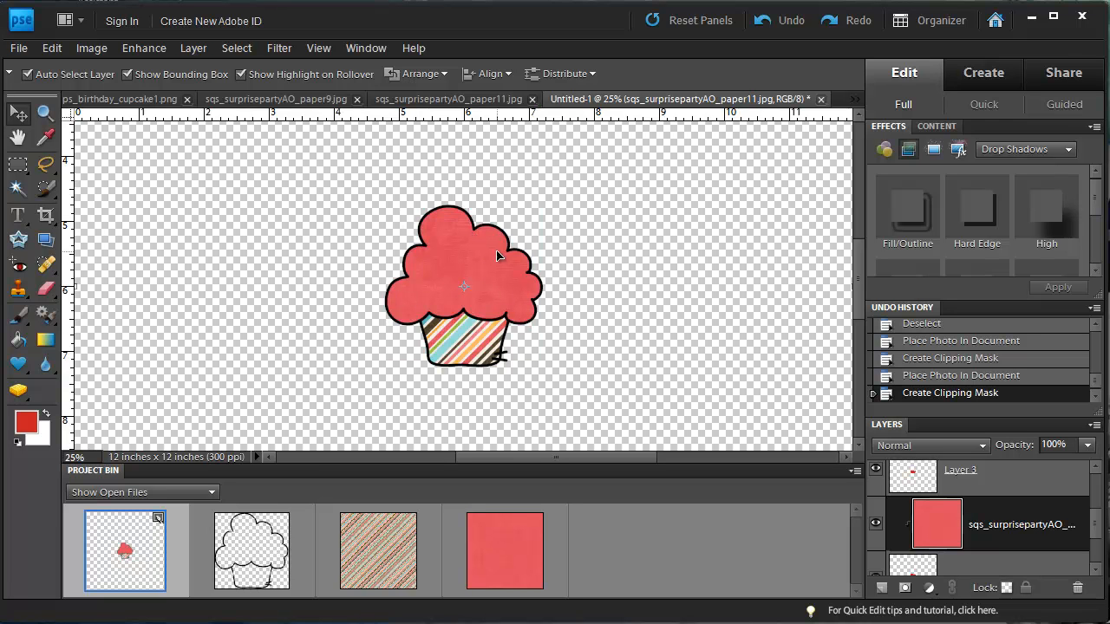
mouse_move(522, 303)
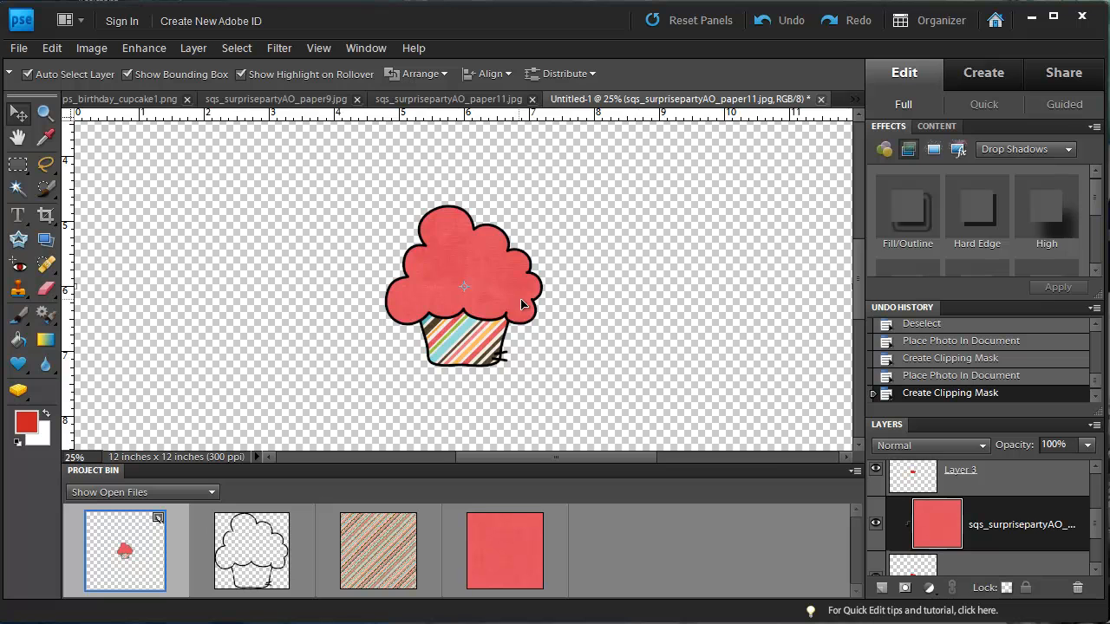
- Scroll the Layers panel to the outline layer for adding a new empty layer above it
scroll("down", 3)
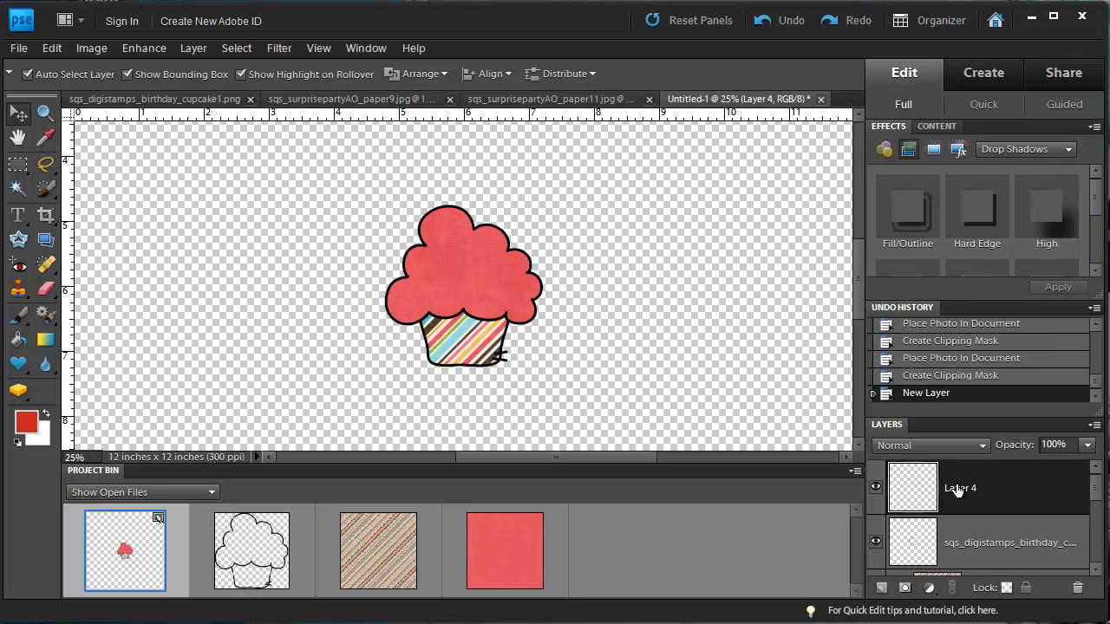
mouse_move(980, 492)
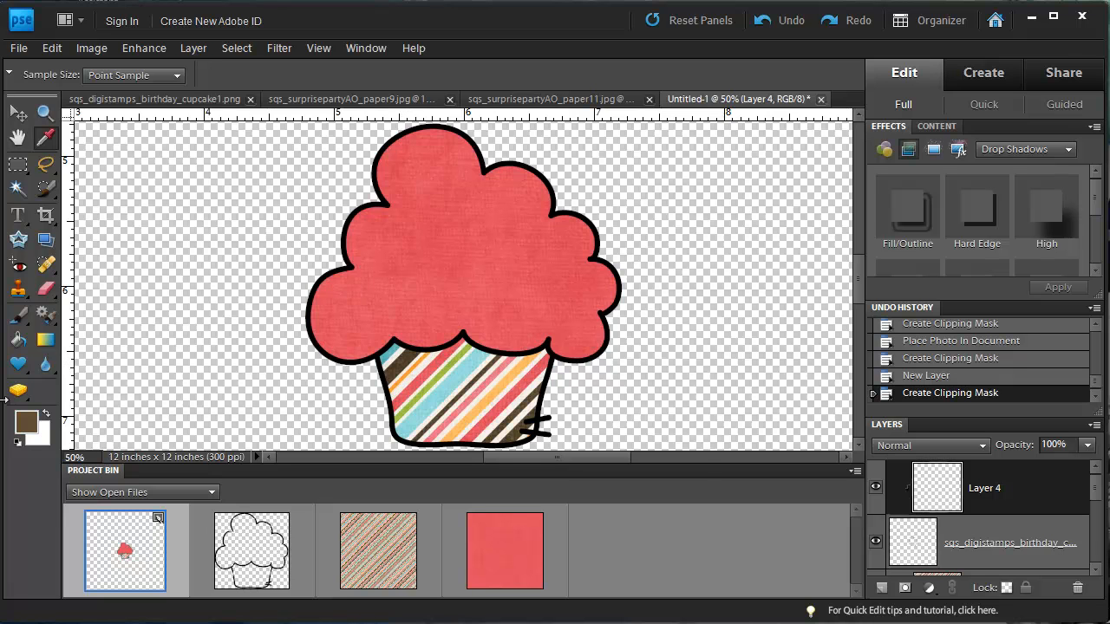
- Sample a dark brown from the wrapper with the Eyedropper to recolour the clipped outline layer
left_click(26, 418)
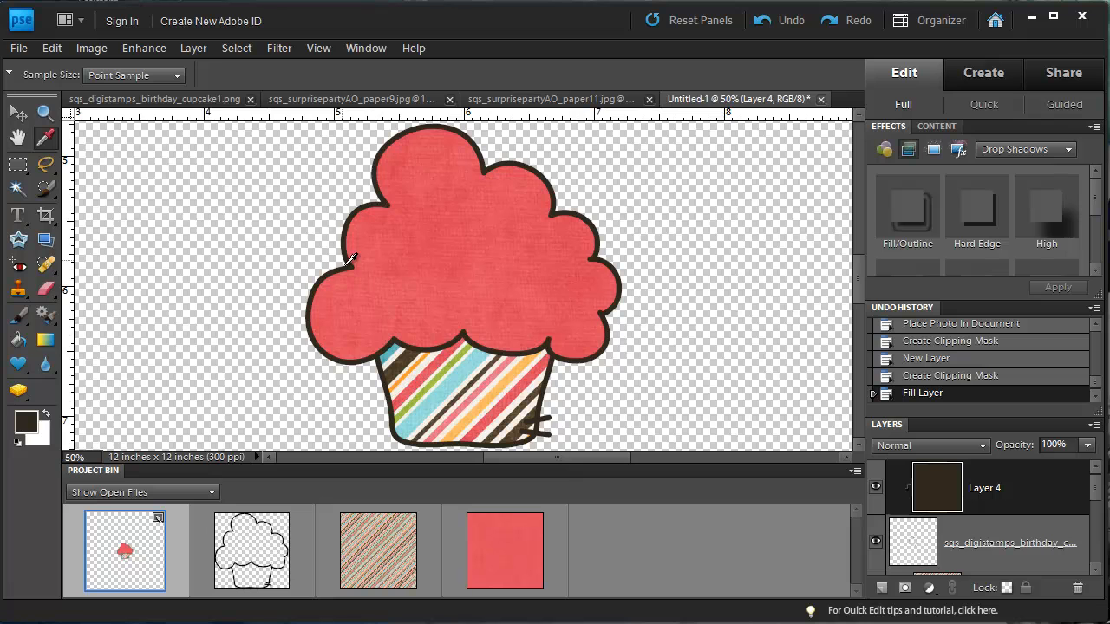
mouse_move(327, 276)
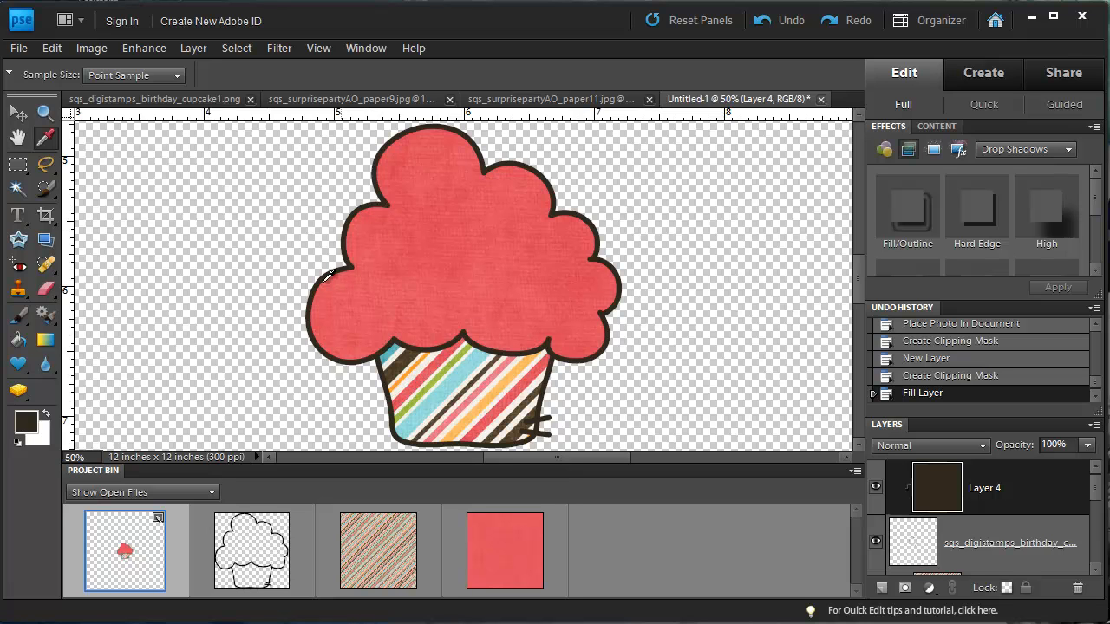
left_click(16, 111)
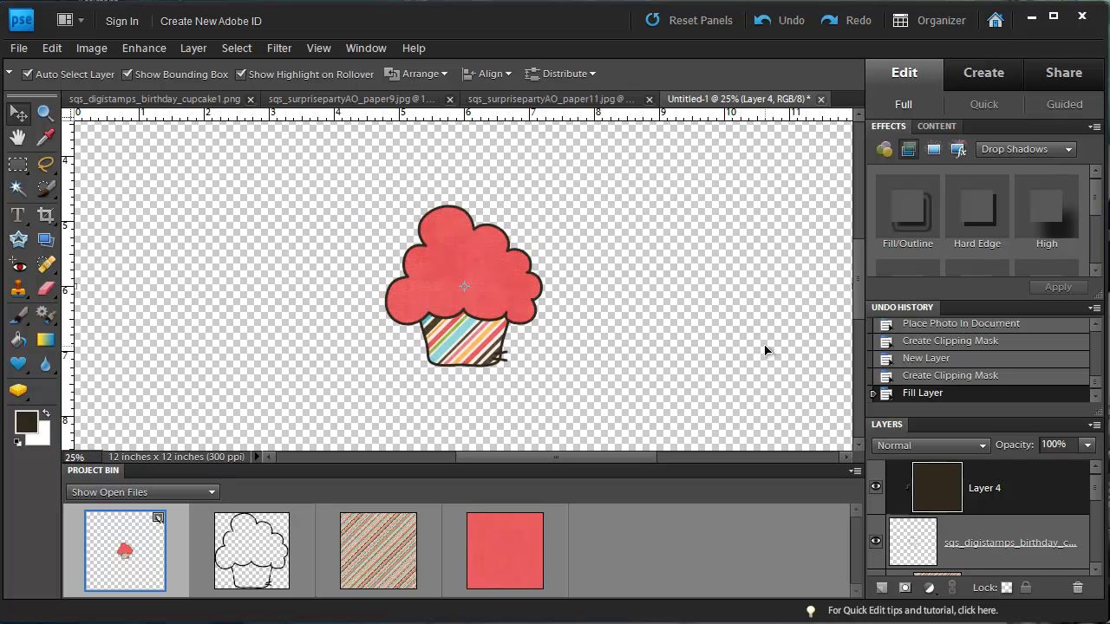
- Link all the cupcake layers and drag the whole cupcake to the canvas centre
scroll("down", 3)
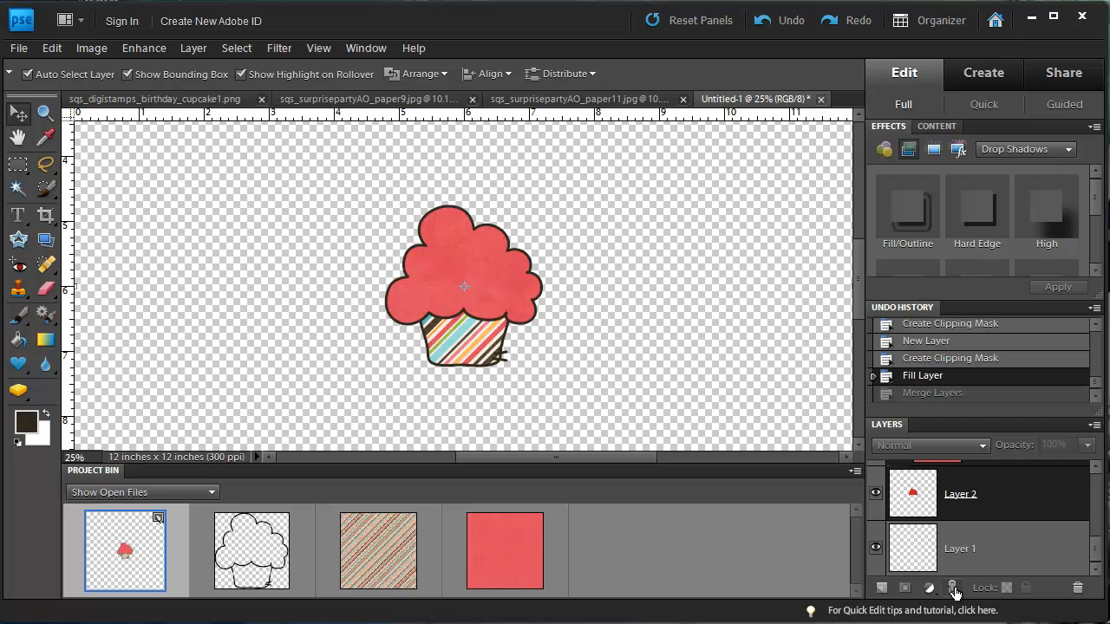
left_click(952, 588)
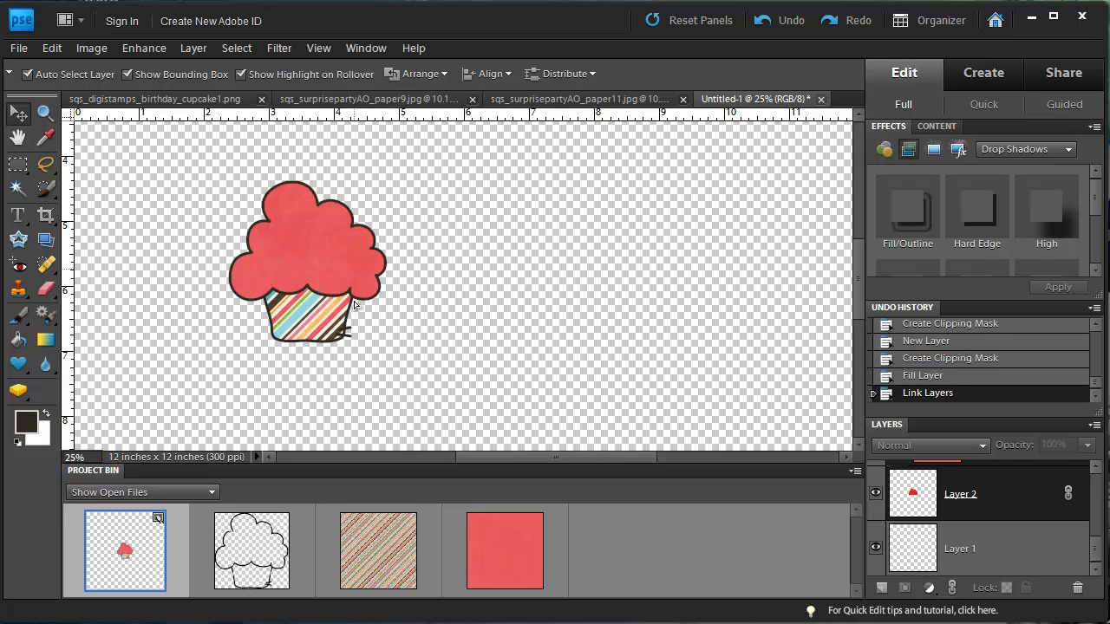
left_click_drag(308, 260, 472, 312)
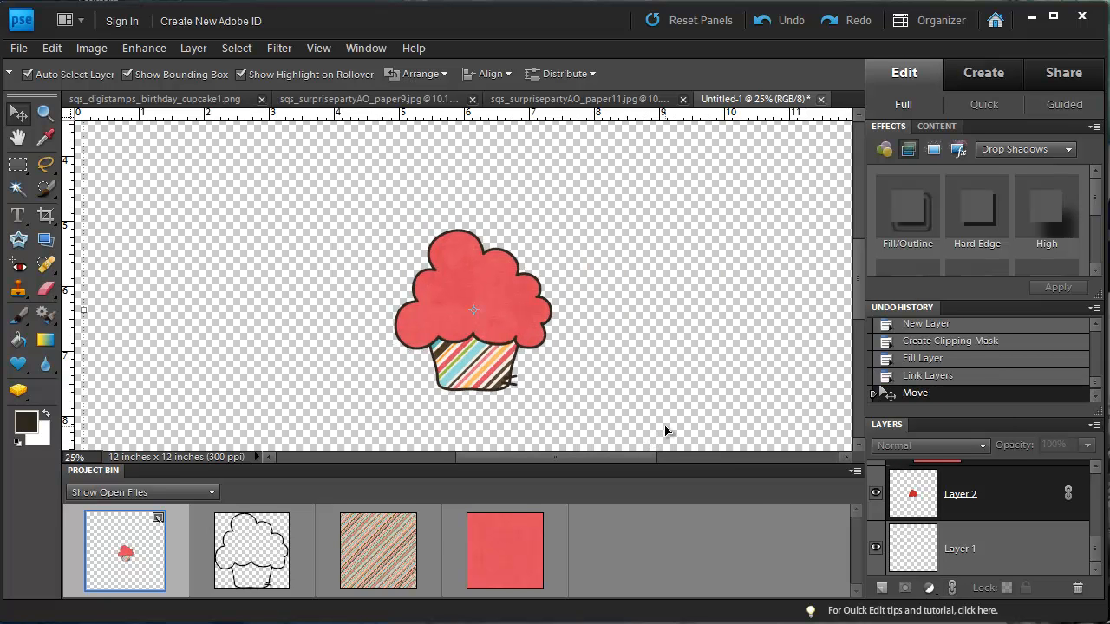
mouse_move(780, 499)
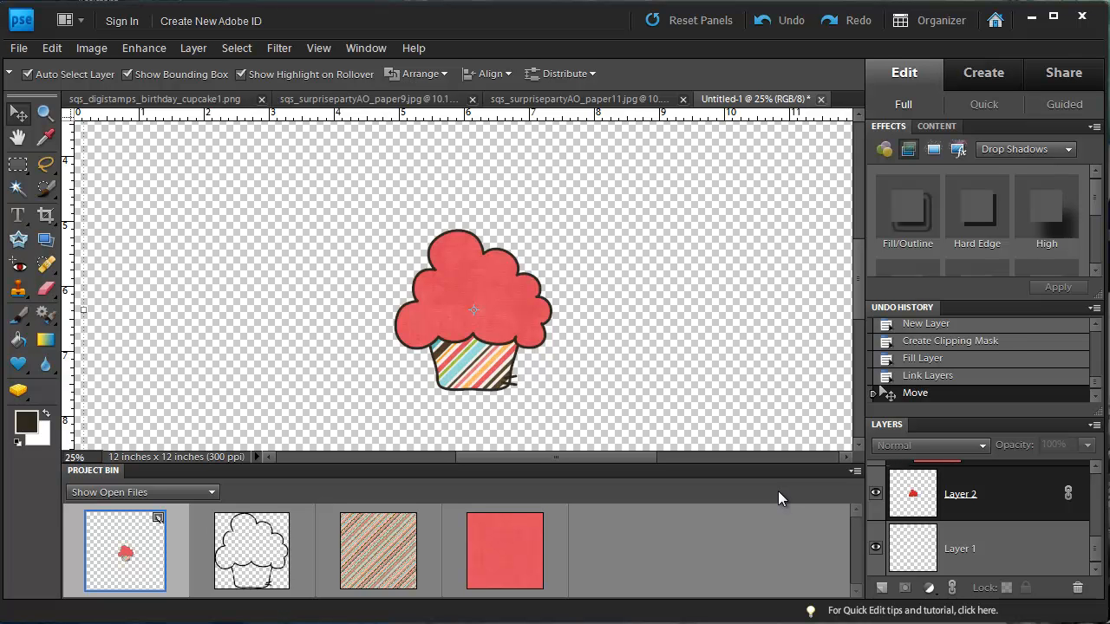